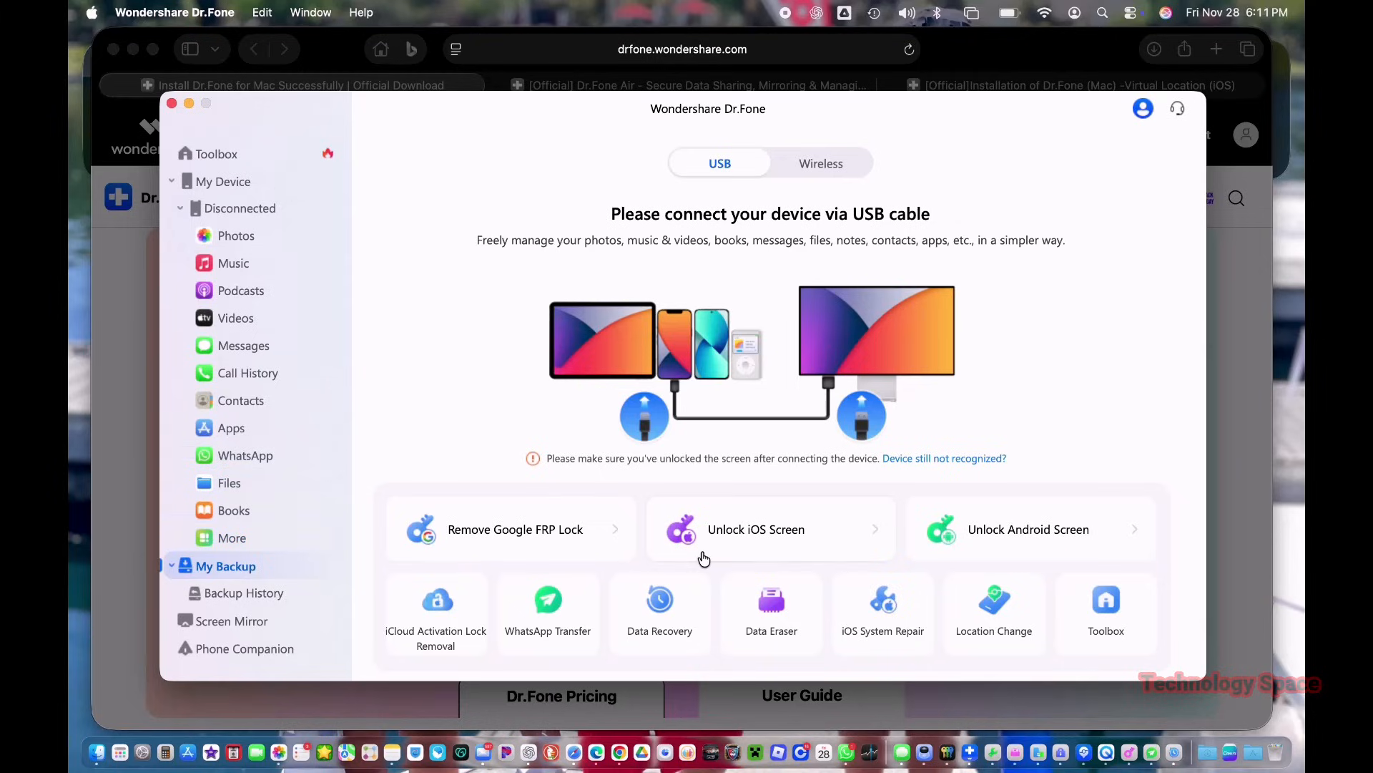
mouse_move(510, 623)
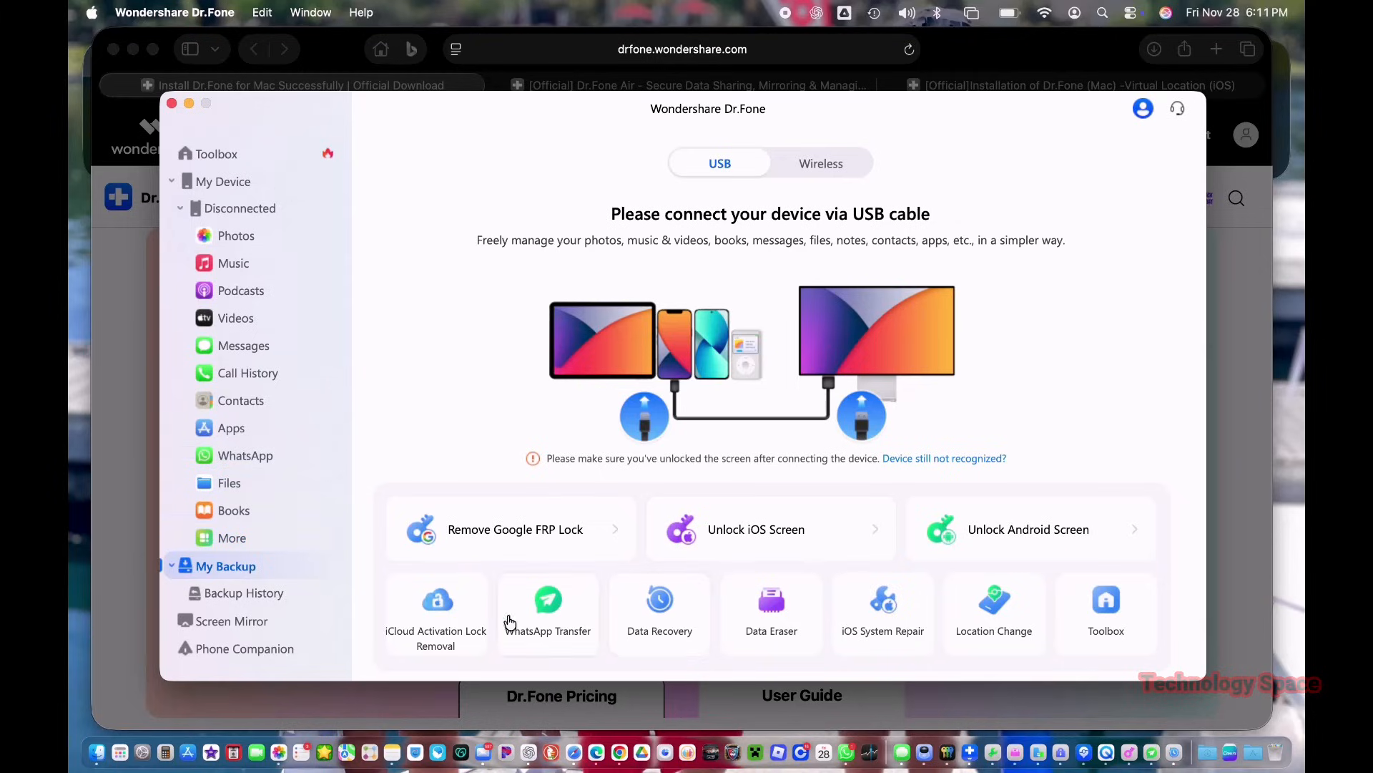